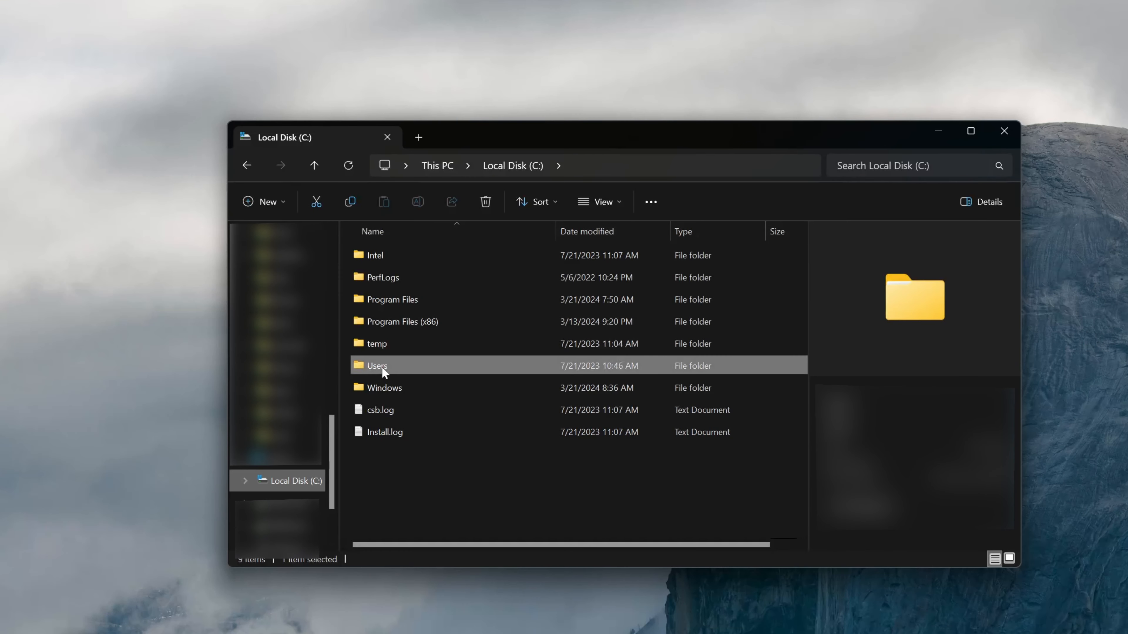
Navigate from the C: drive into Users and then the personal user profile folder.
double_click(376, 365)
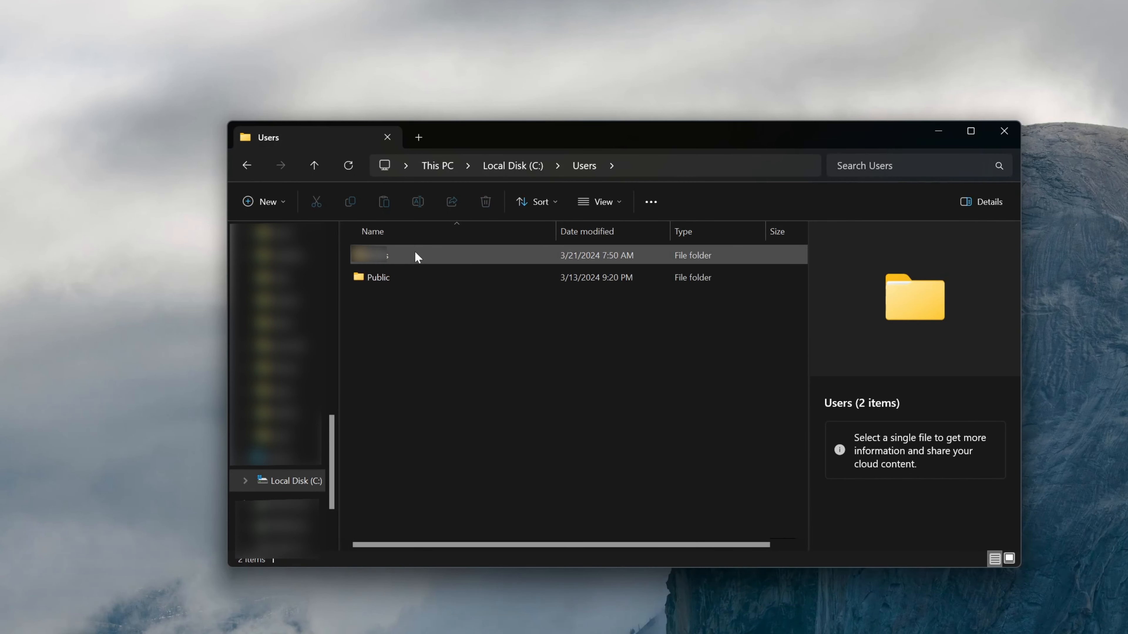
double_click(369, 254)
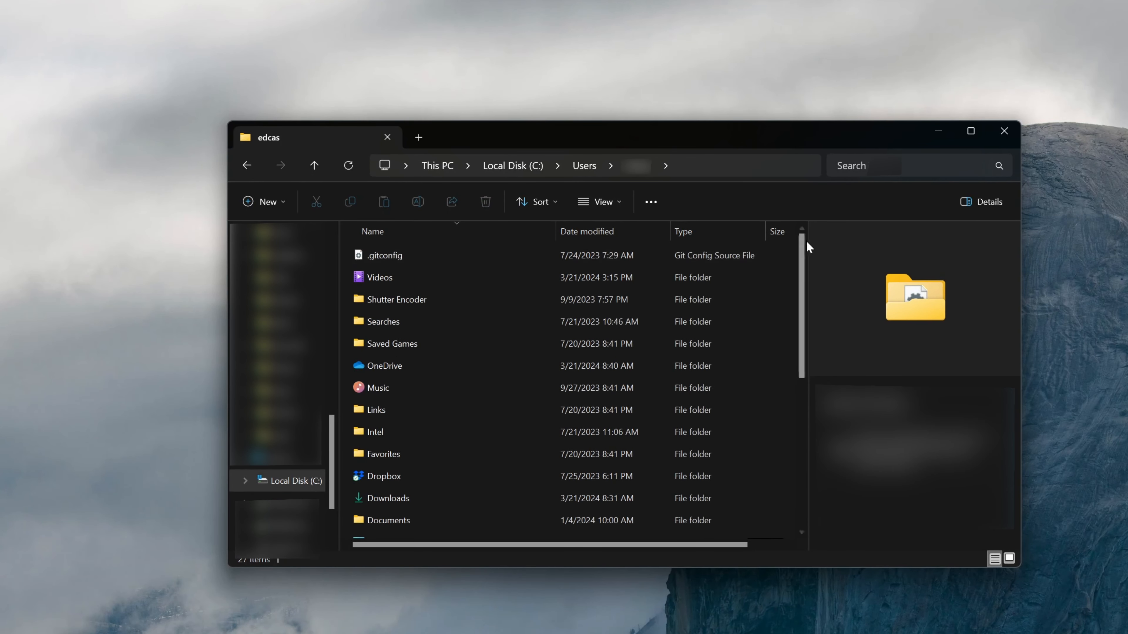
scroll("down", 3)
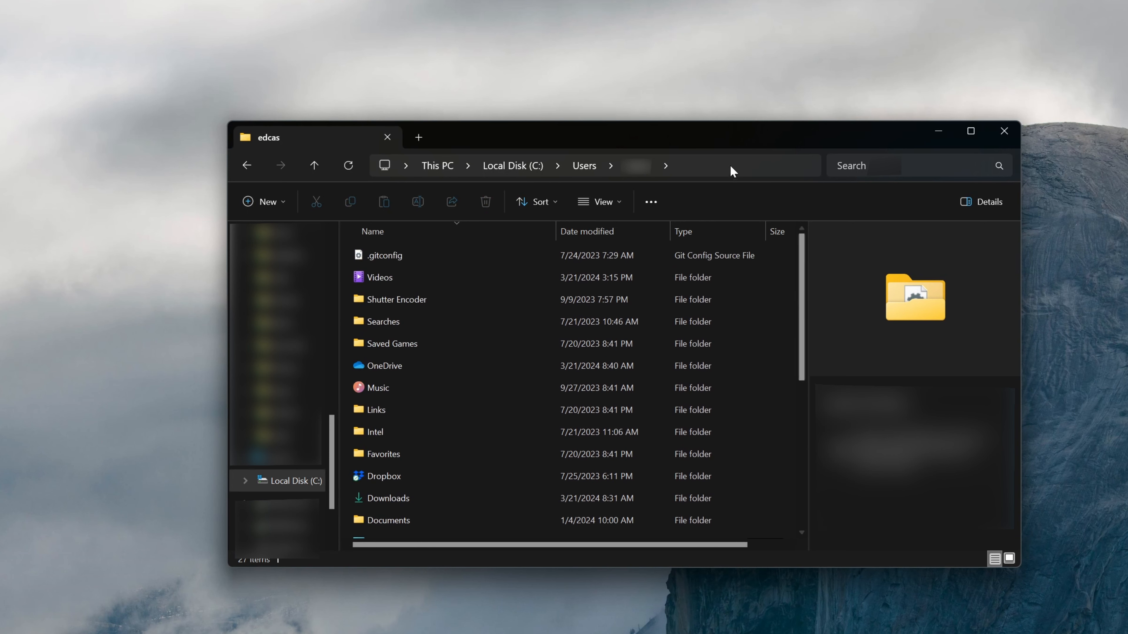
Append \AppData\Local to the user path in the address bar to reach the Local folder.
left_click(733, 166)
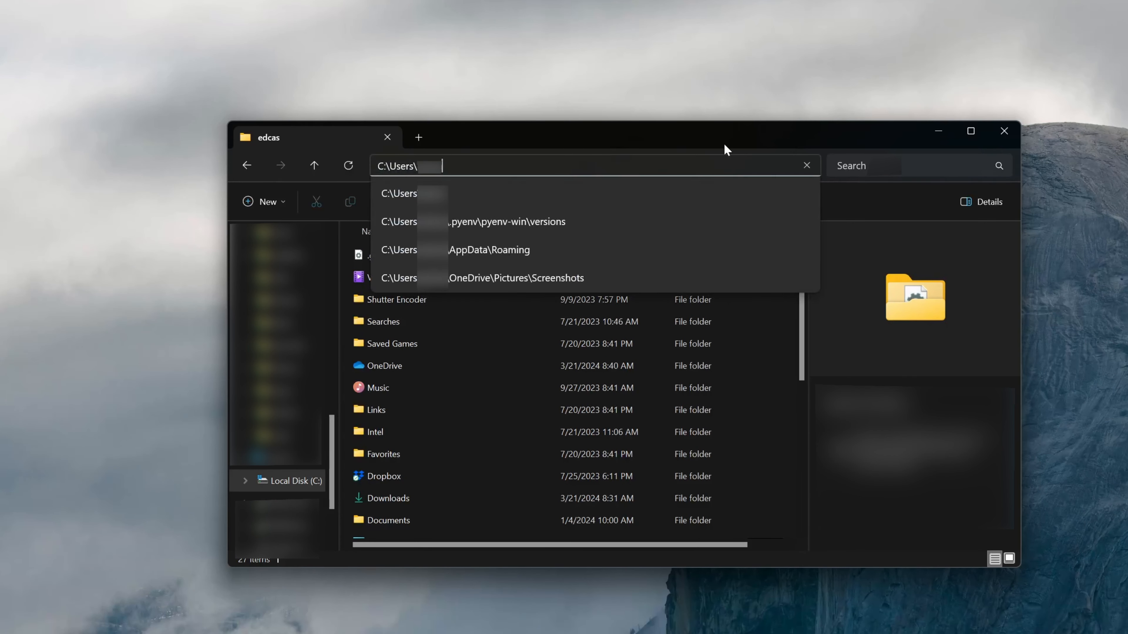
type("\\A")
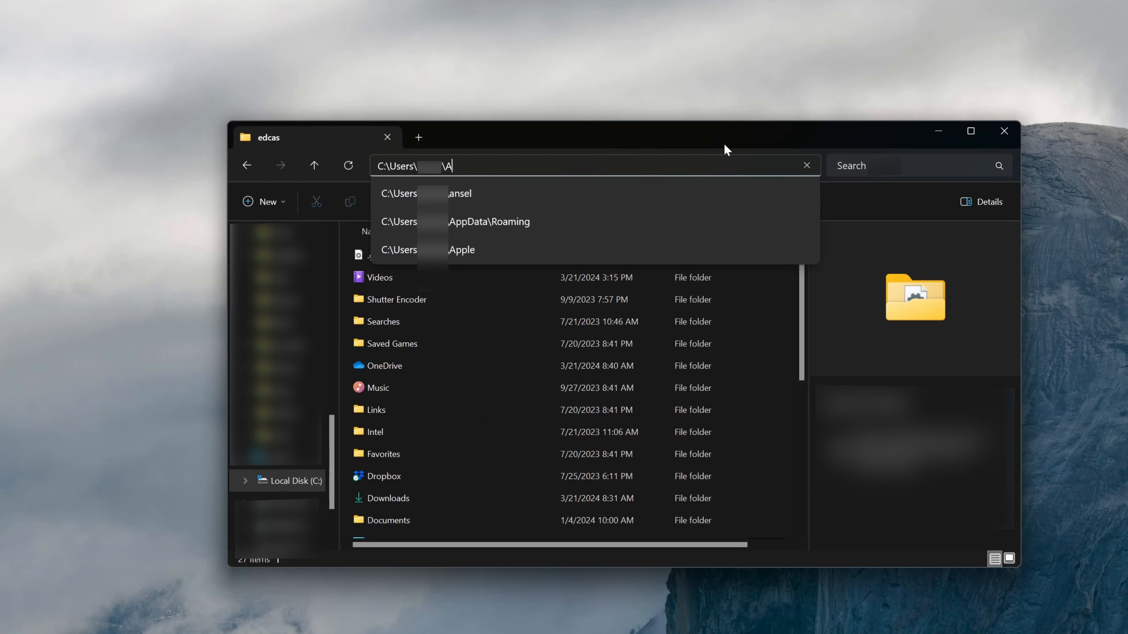
type("ppD")
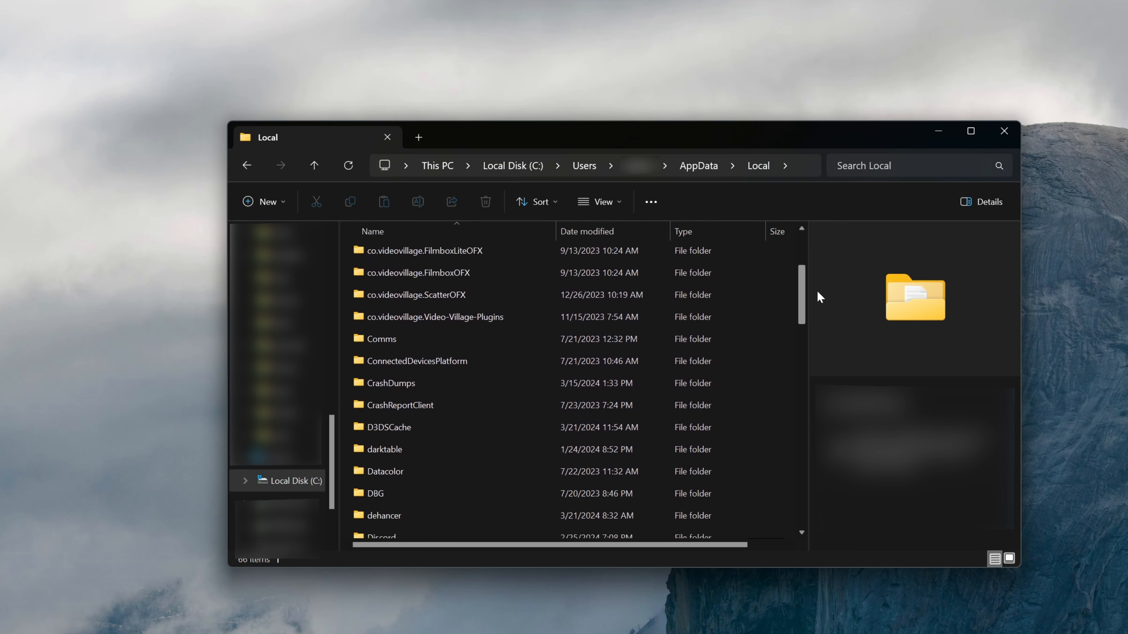
Enter dehancer\com.dehancer.film_pro.v7 and select preferences.json for renaming.
scroll("down", 3)
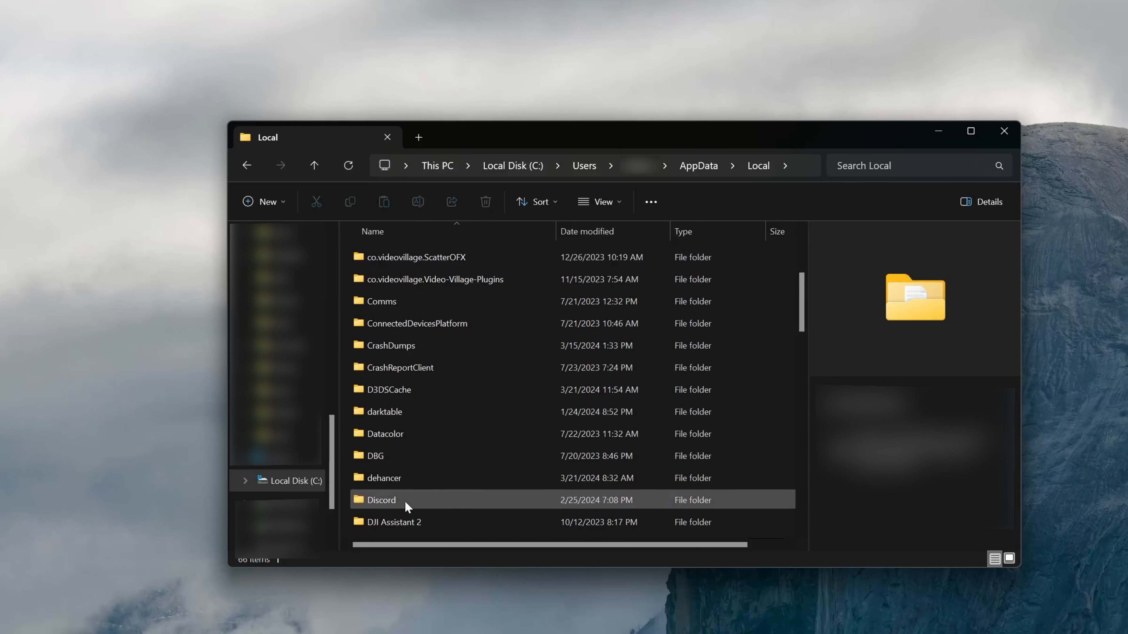
double_click(384, 477)
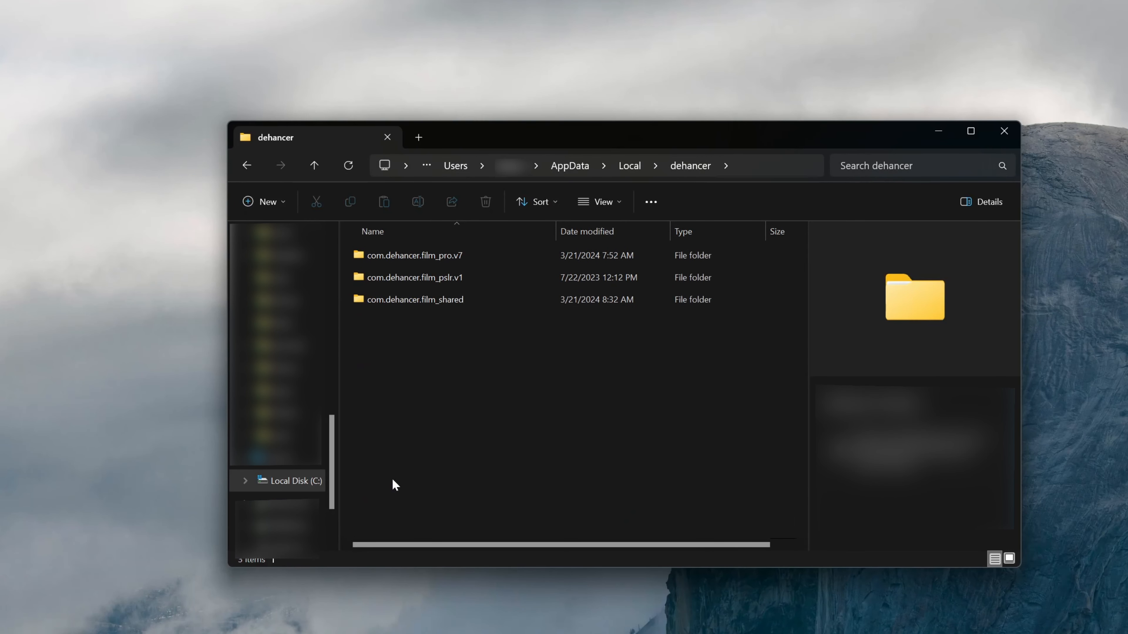
double_click(413, 255)
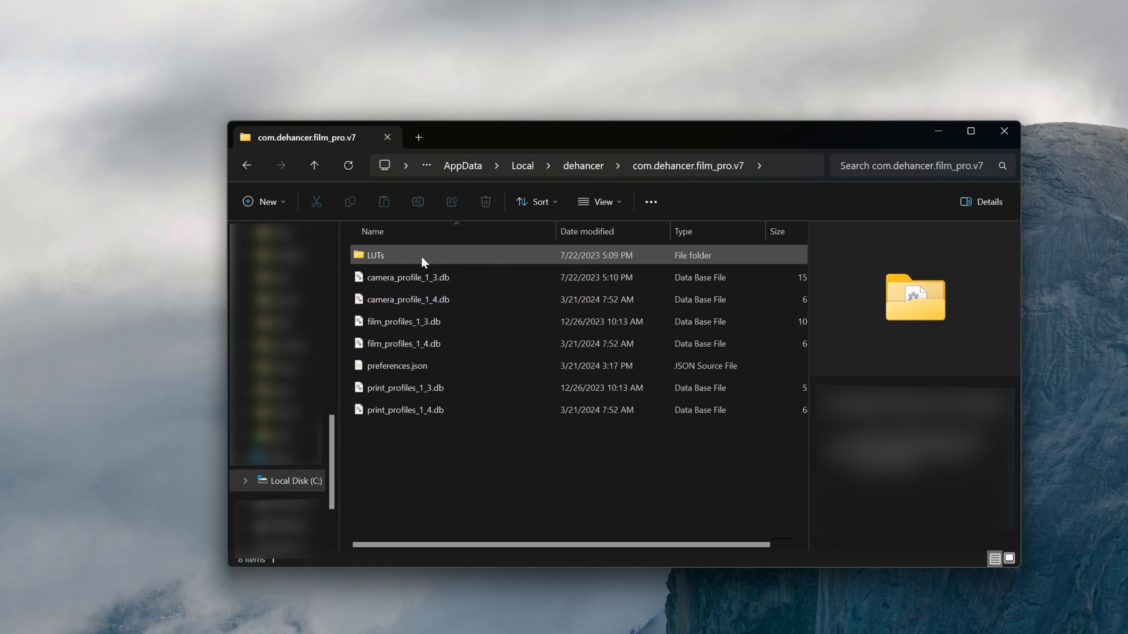
left_click(397, 365)
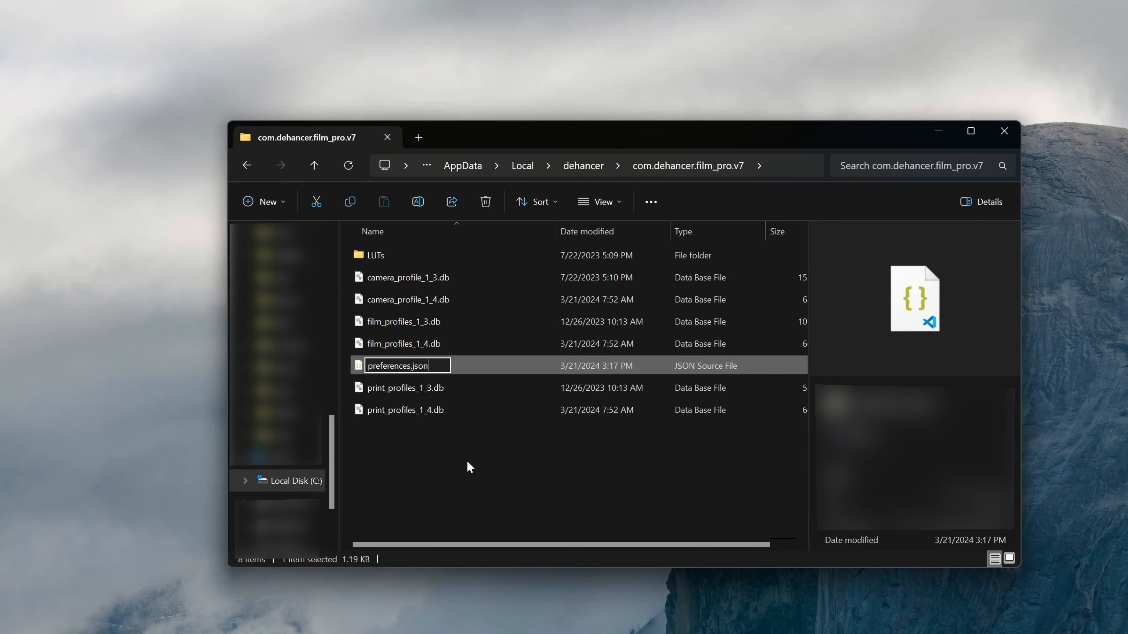
Rename the file to preferences.json.BAK and confirm the extension change warning.
type("BKA")
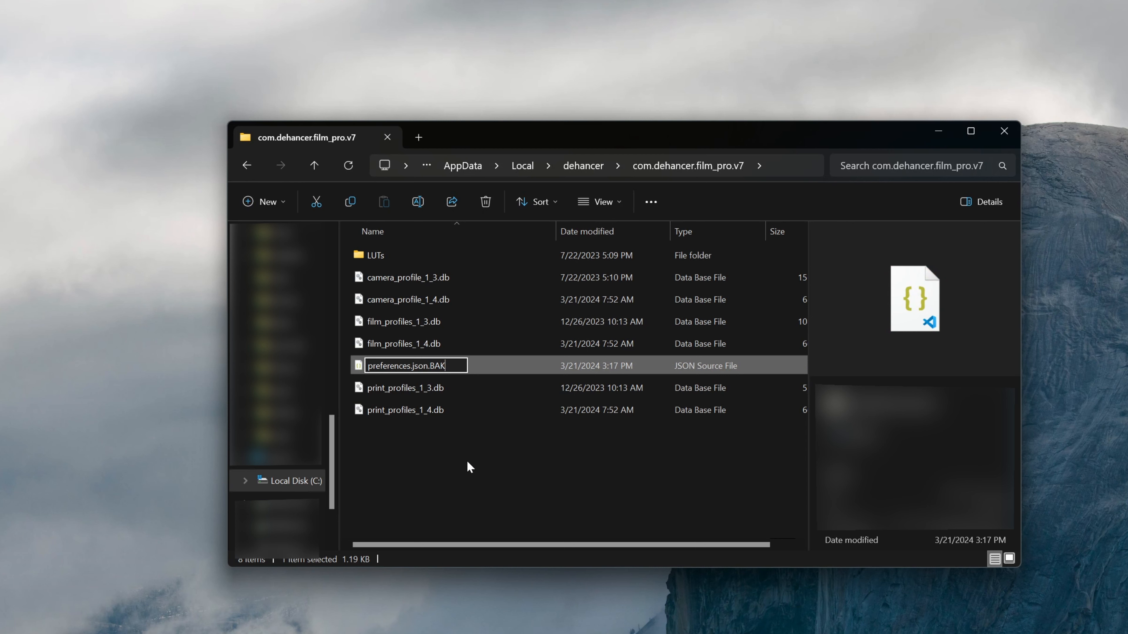
key("enter")
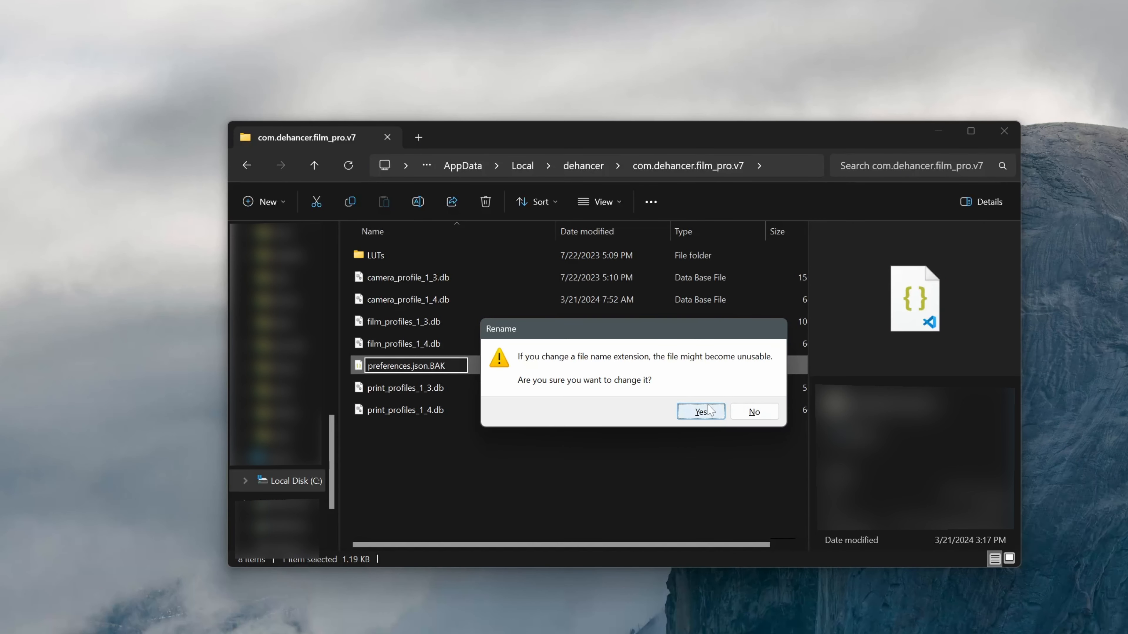
left_click(698, 412)
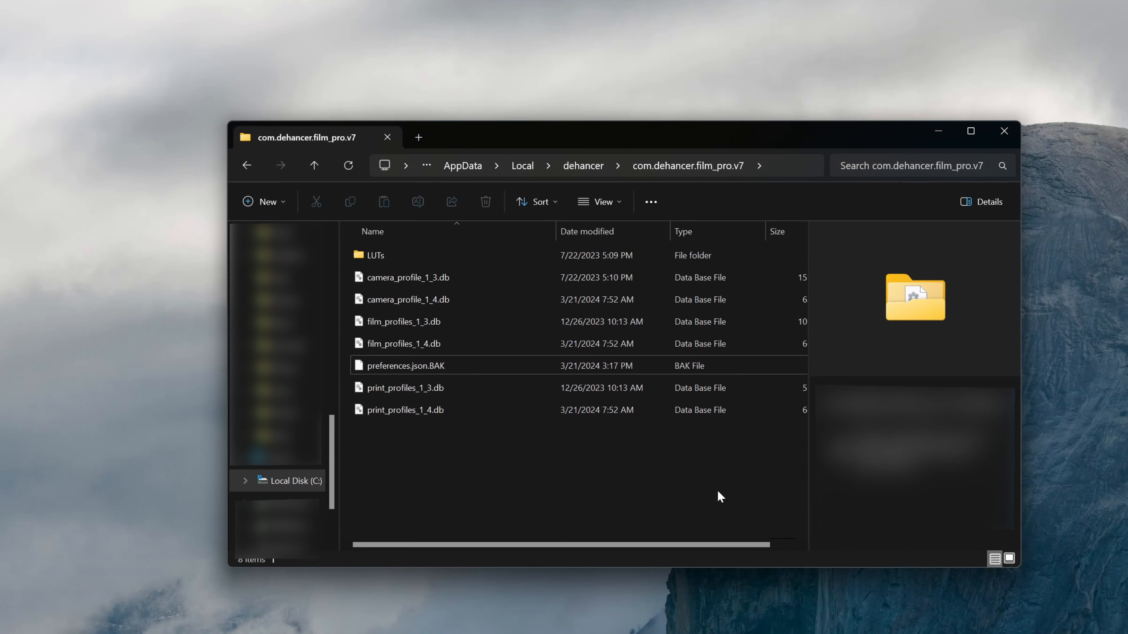